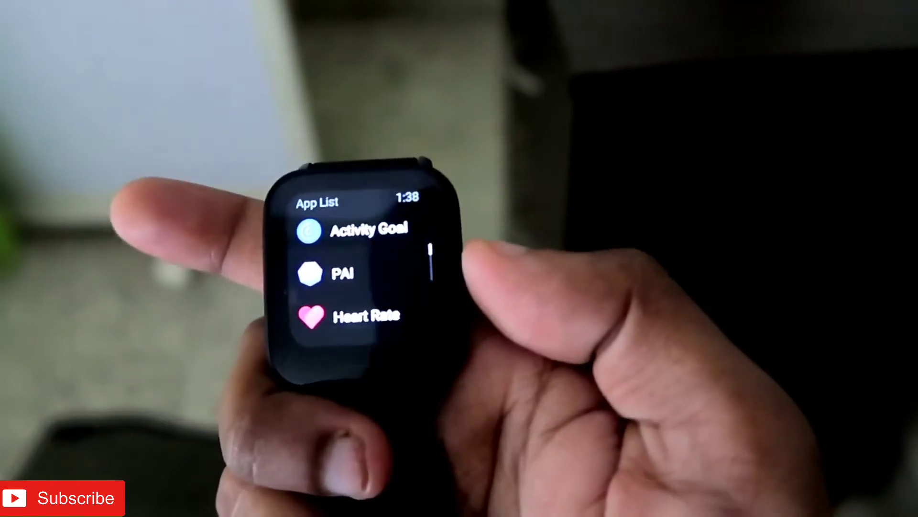
scroll("down", 3)
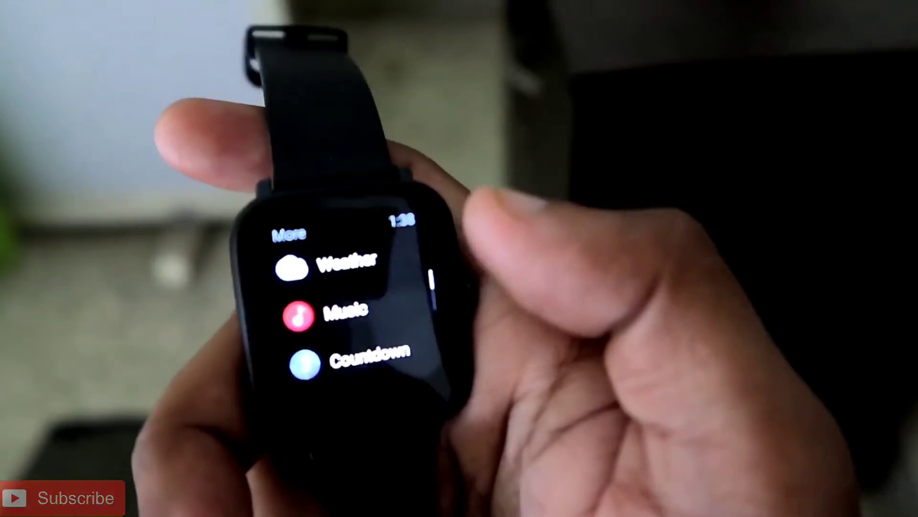
scroll("down", 3)
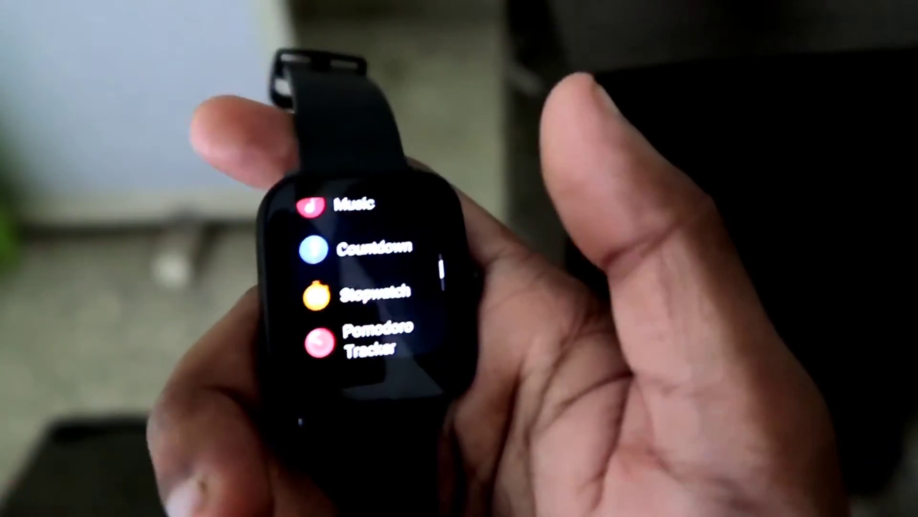
scroll("down", 3)
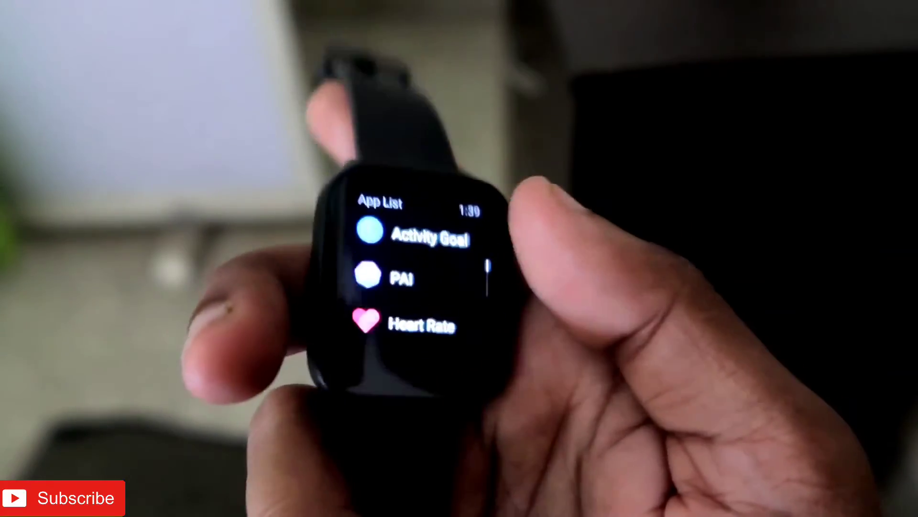
scroll("down", 3)
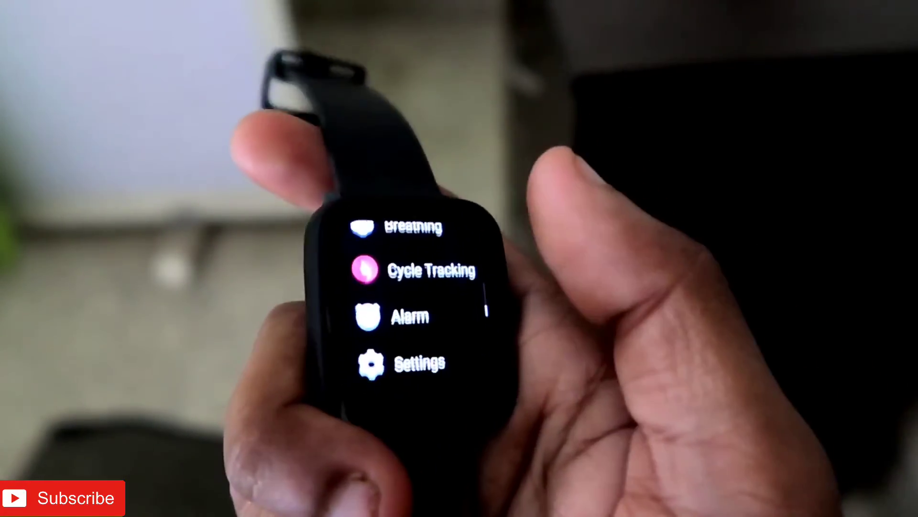